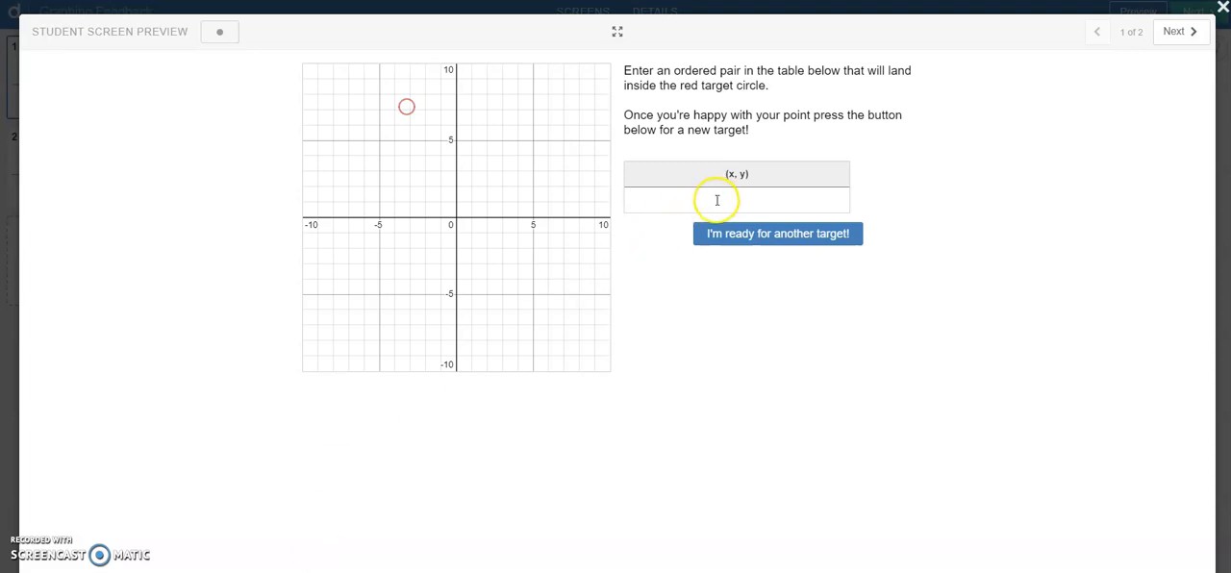
Step: In student preview, plot (−3,7) on the first target, request a new target, and close
left_click(736, 199)
type("(")
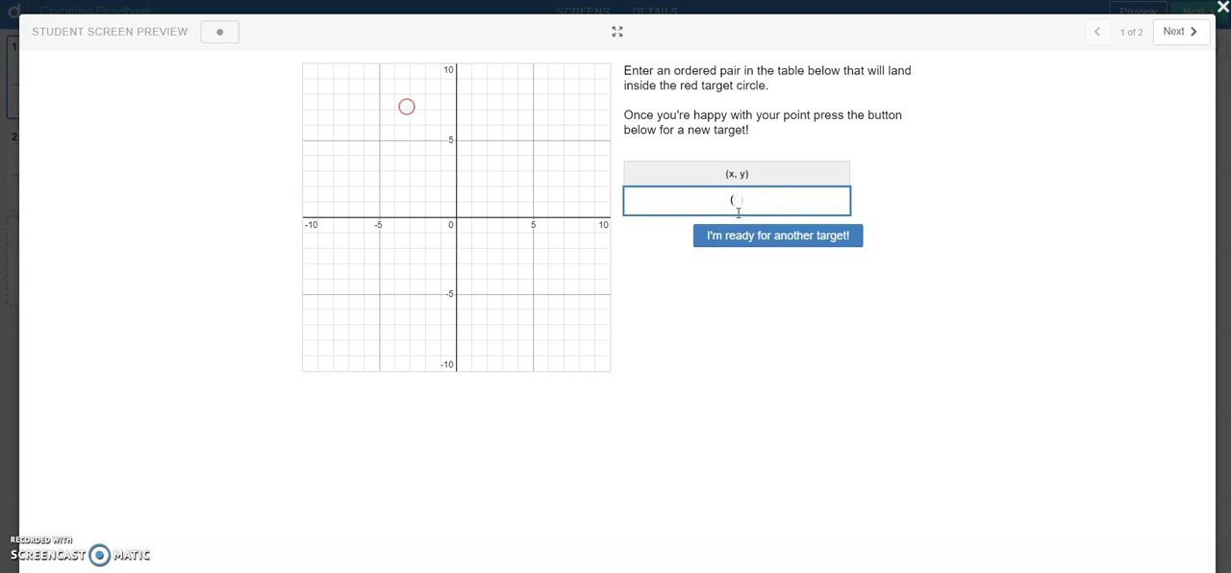
type("-3")
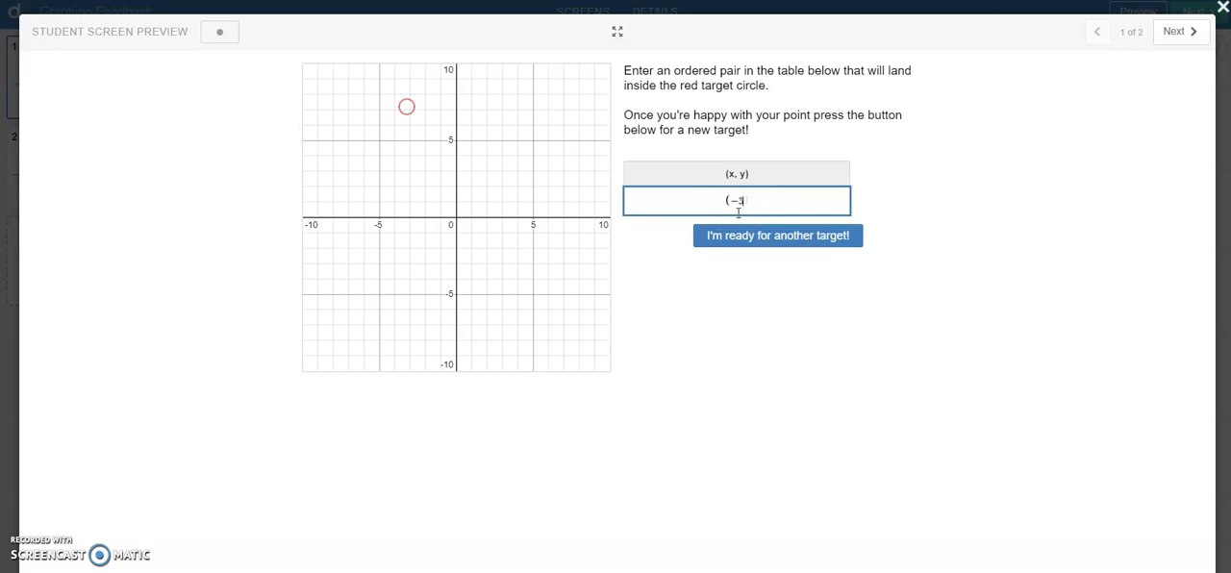
type(",")
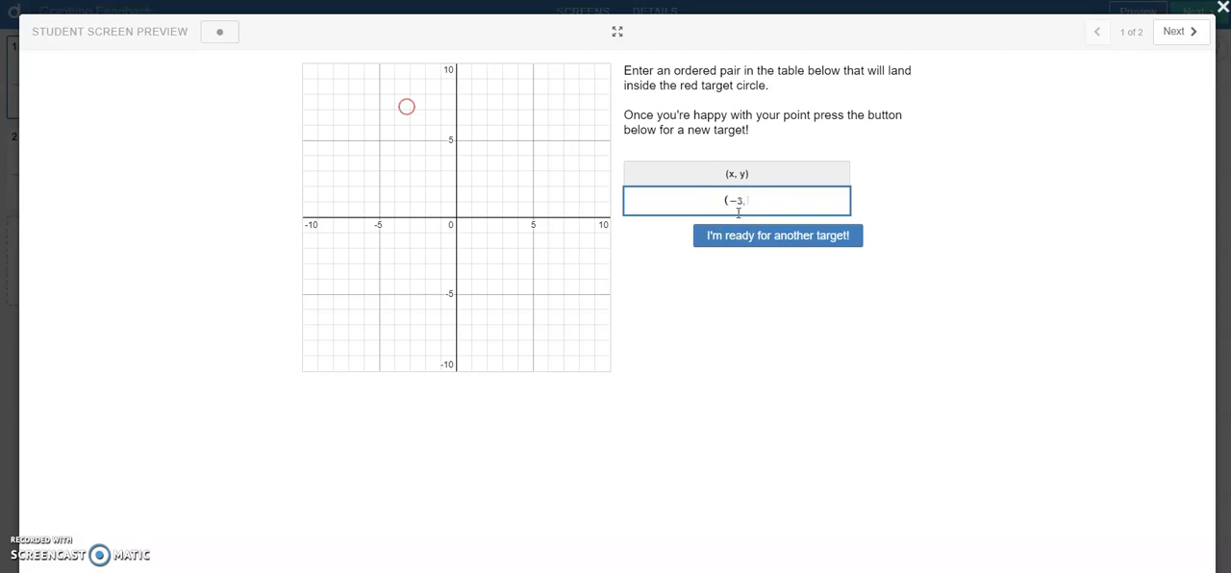
type("7)")
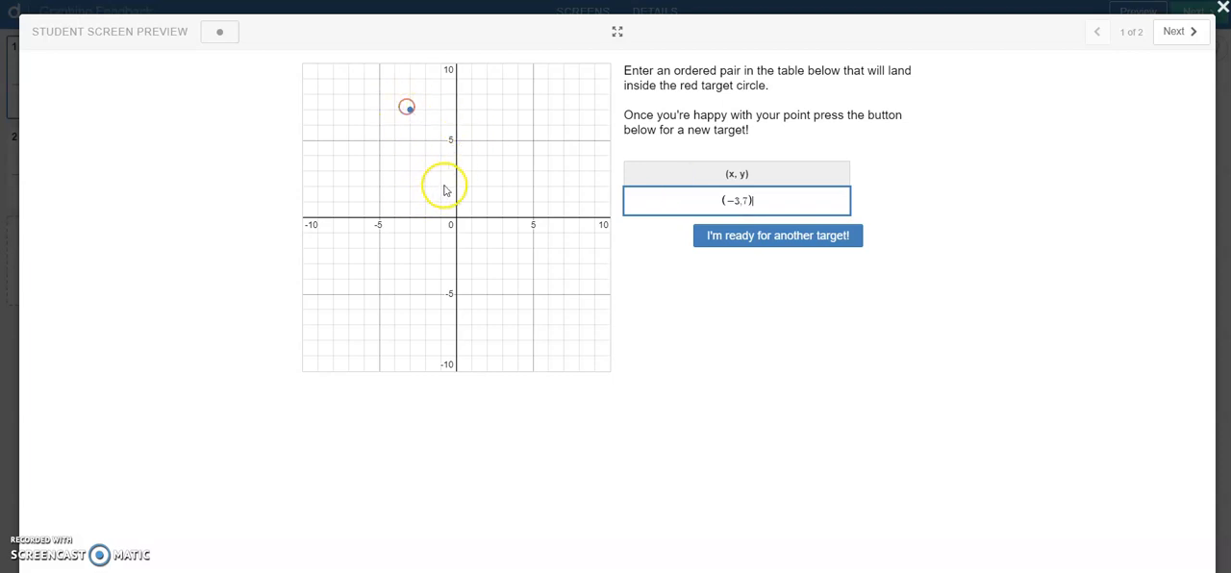
left_click(777, 236)
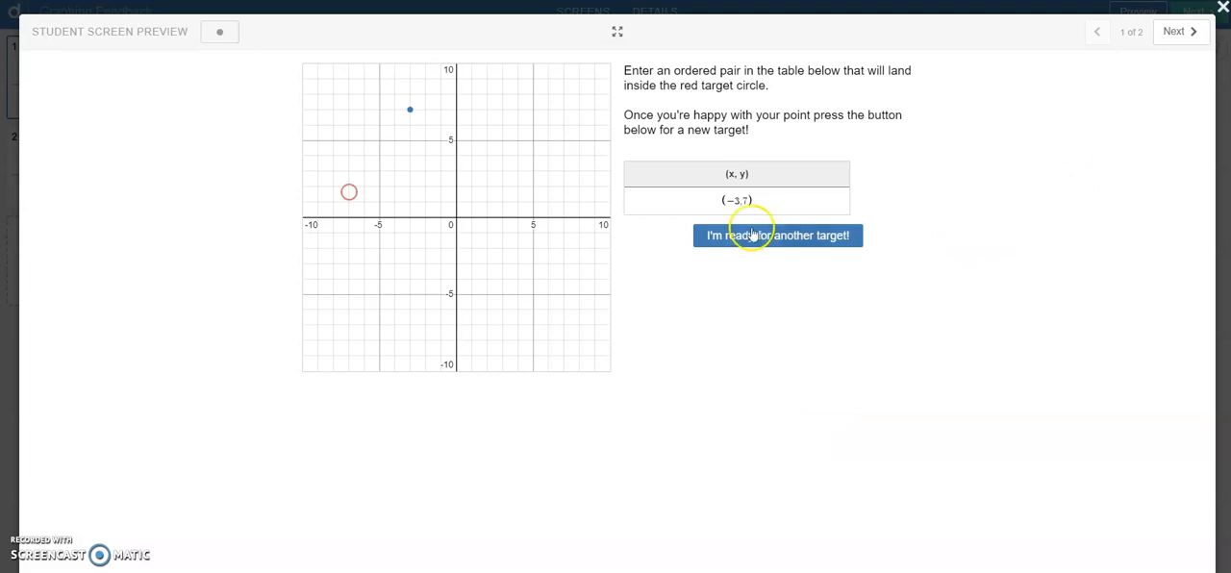
mouse_move(577, 151)
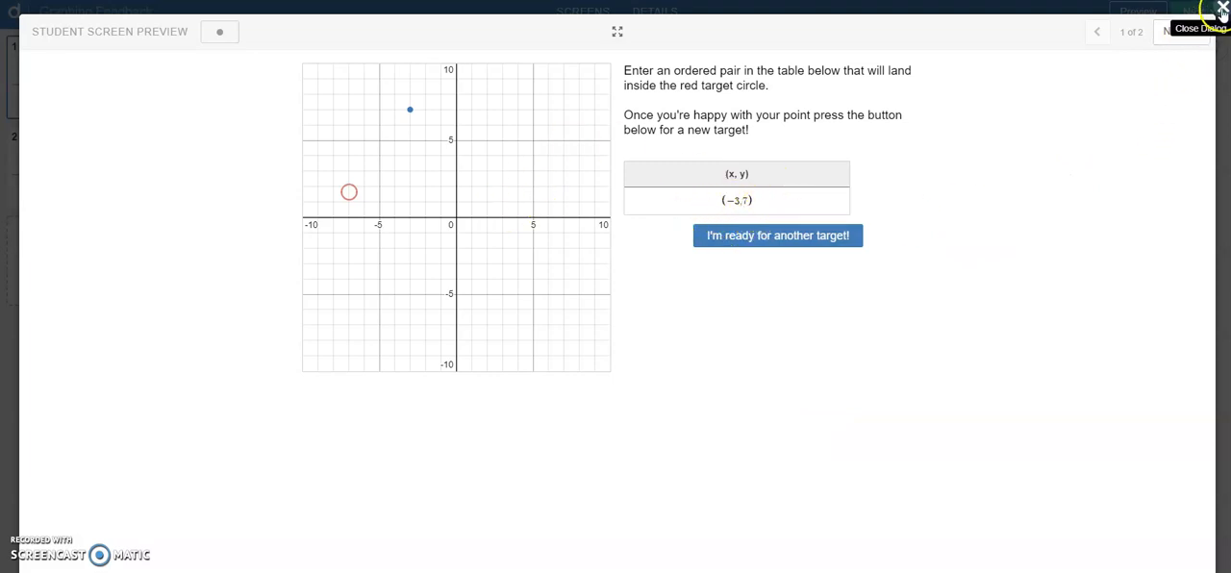
left_click(1220, 11)
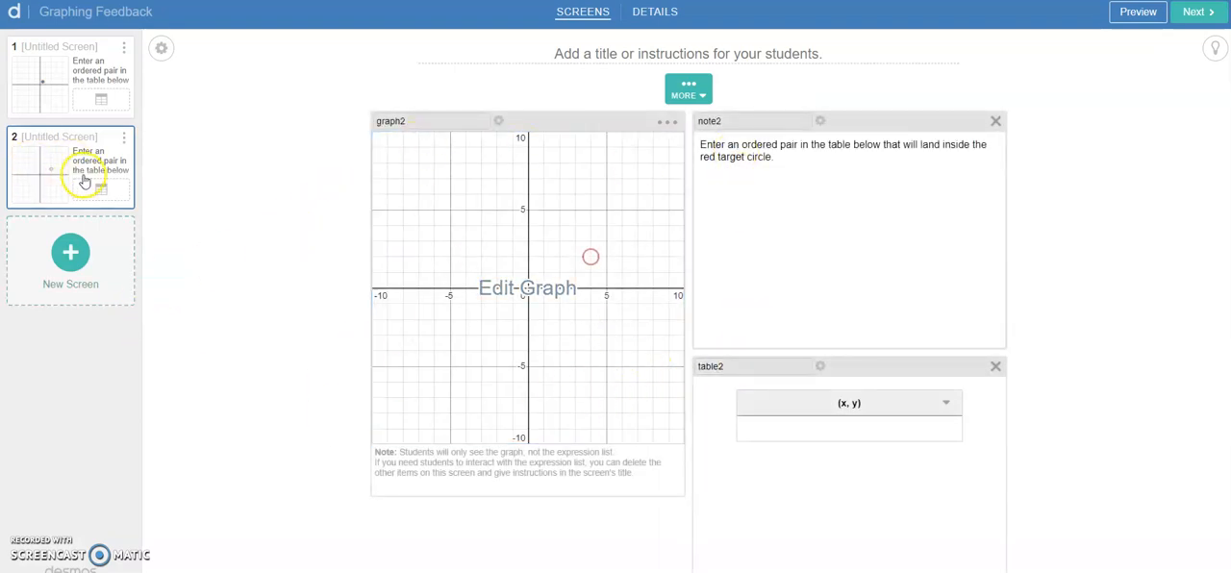
Step: Add a draggable point (x_1, y_1) with sliders to graph2 and save the graph
left_click(527, 288)
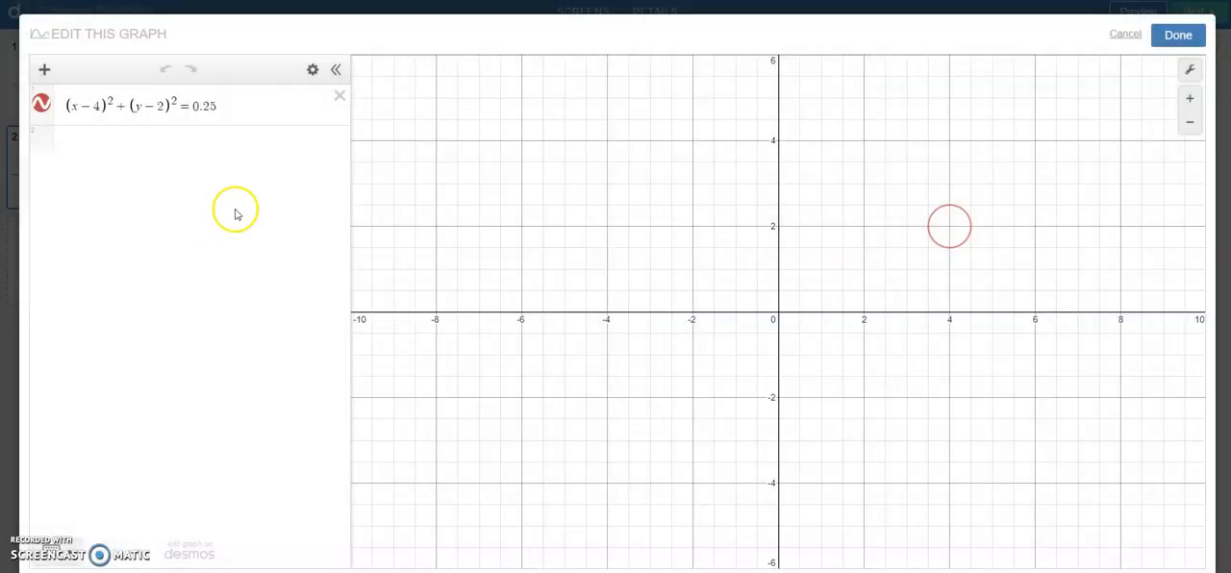
left_click(193, 142)
type("(x₁,y₁)")
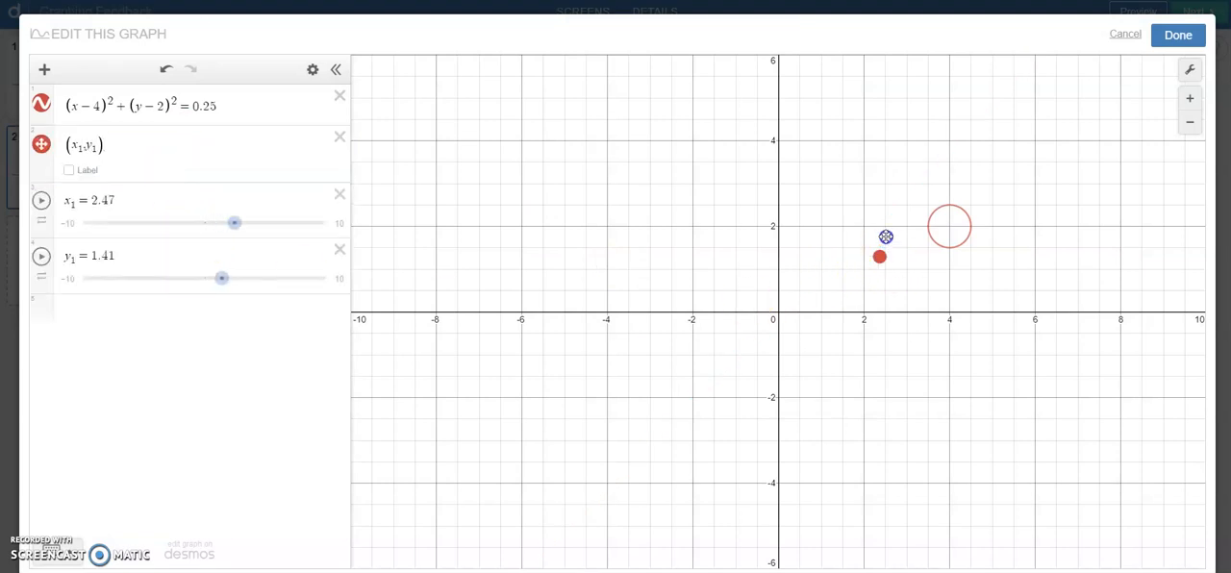
left_click_drag(886, 237, 945, 217)
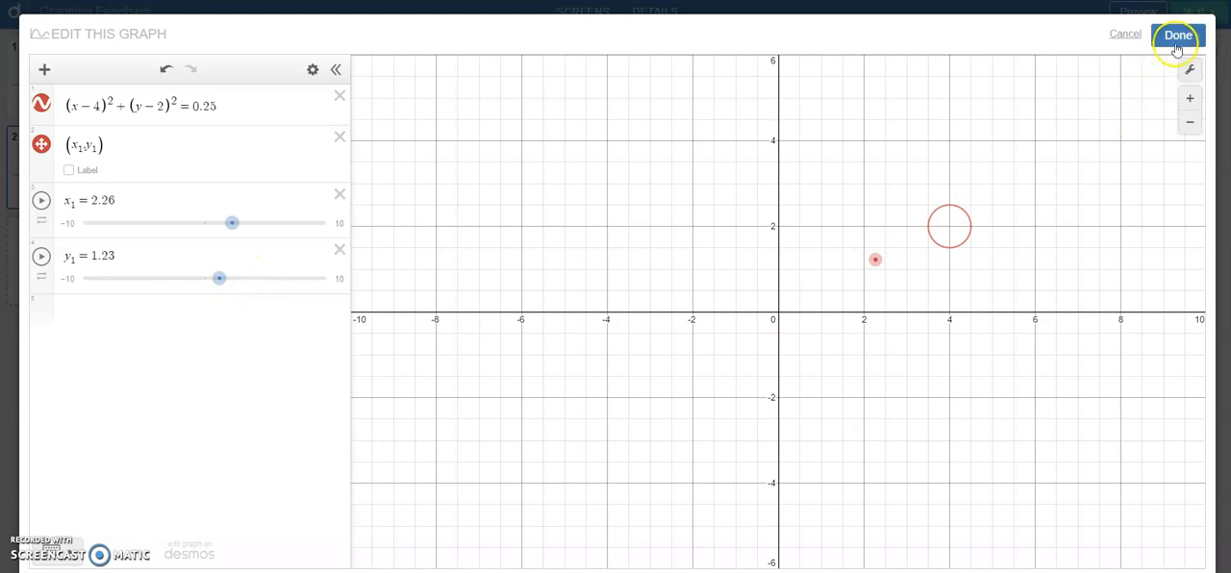
left_click(1177, 34)
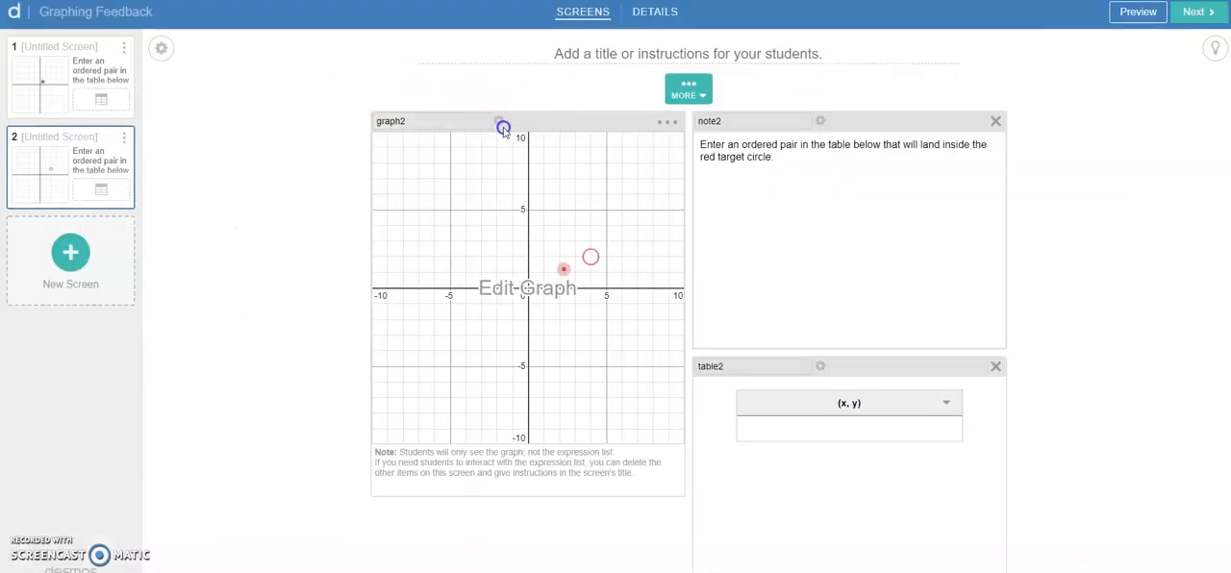
Step: Write point = parseOrderedPair(table2.cellContent(1,1)) in graph2's script
left_click(501, 126)
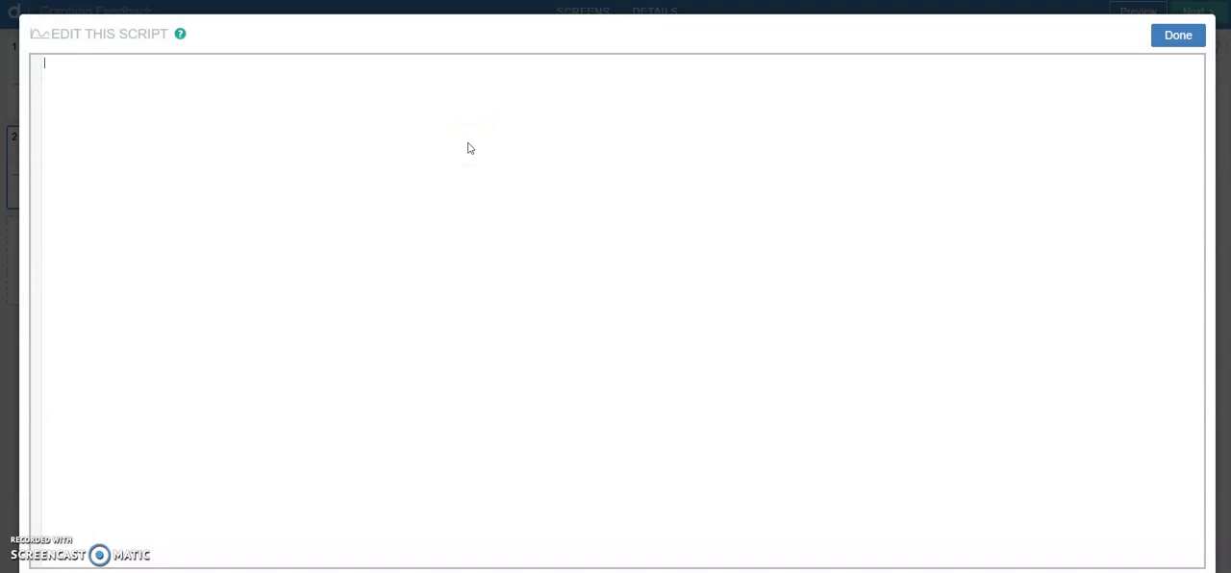
type("point = parseOrderedPair(")
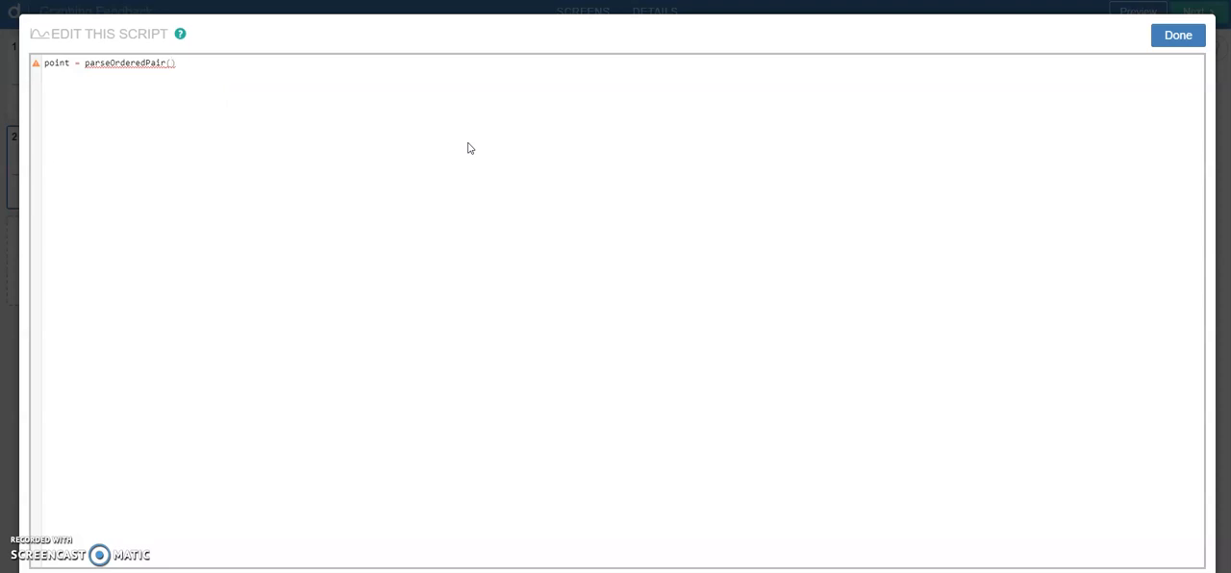
type("table")
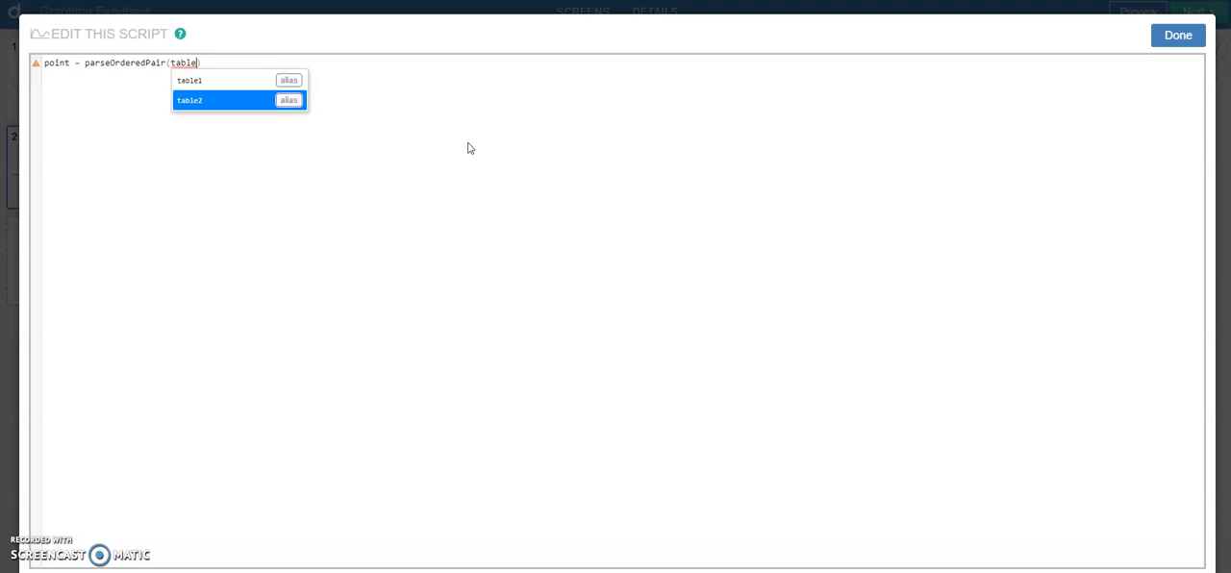
left_click(189, 100)
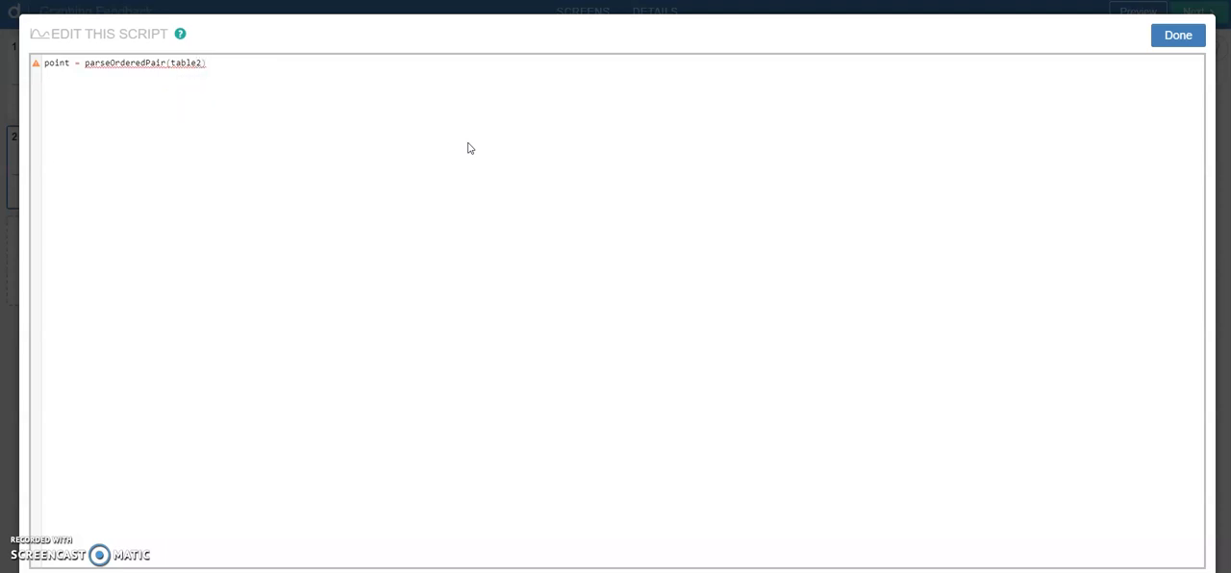
type(".cellContent")
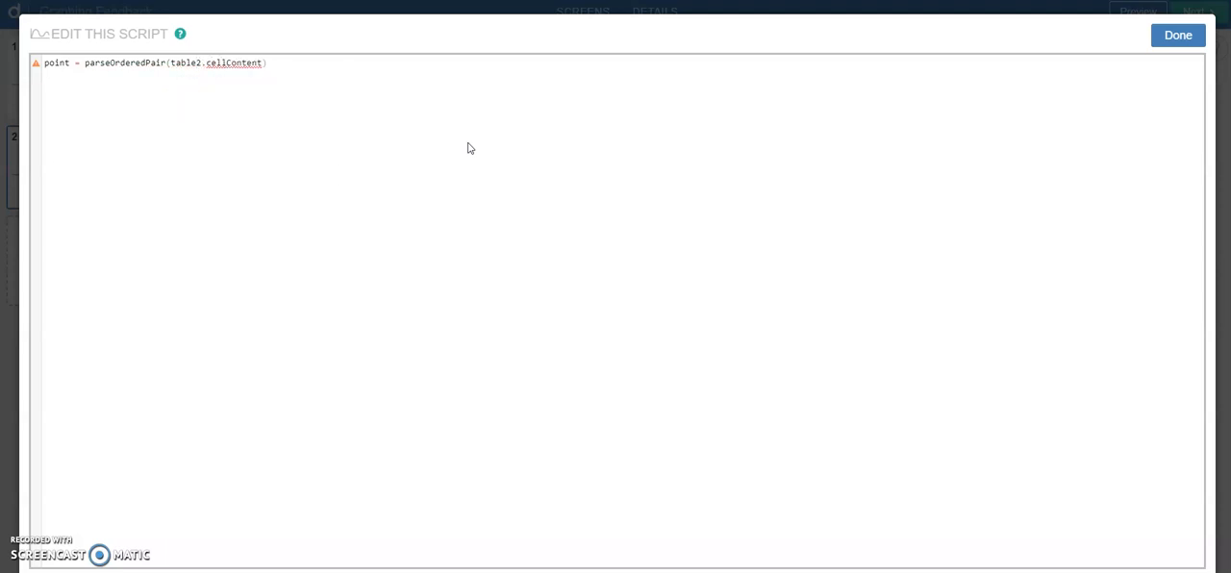
type("(1,1)")
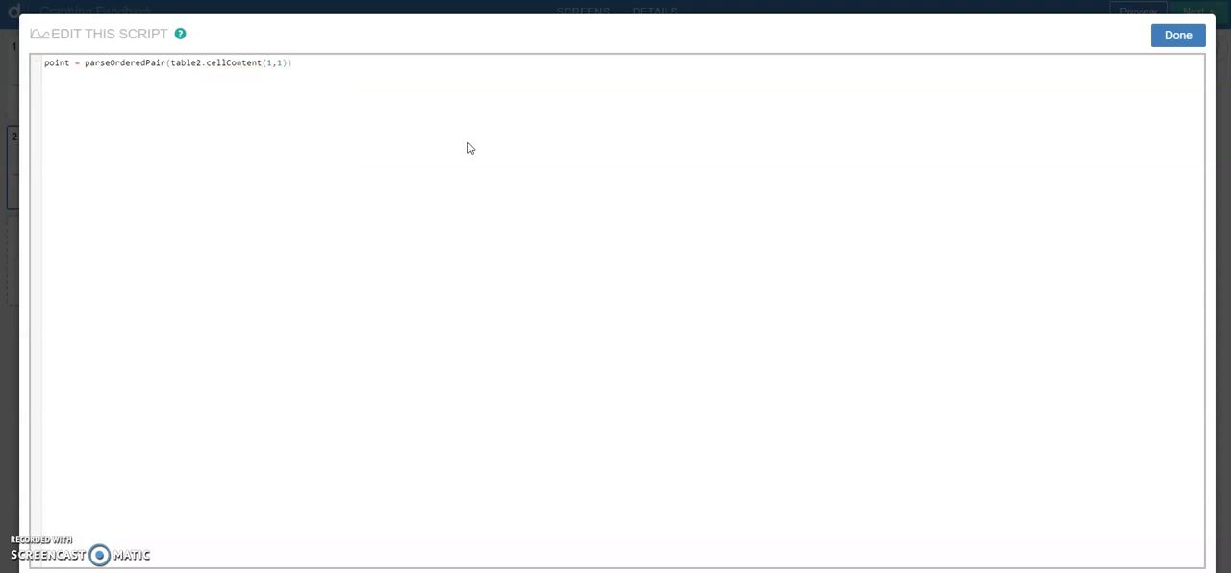
left_click(53, 62)
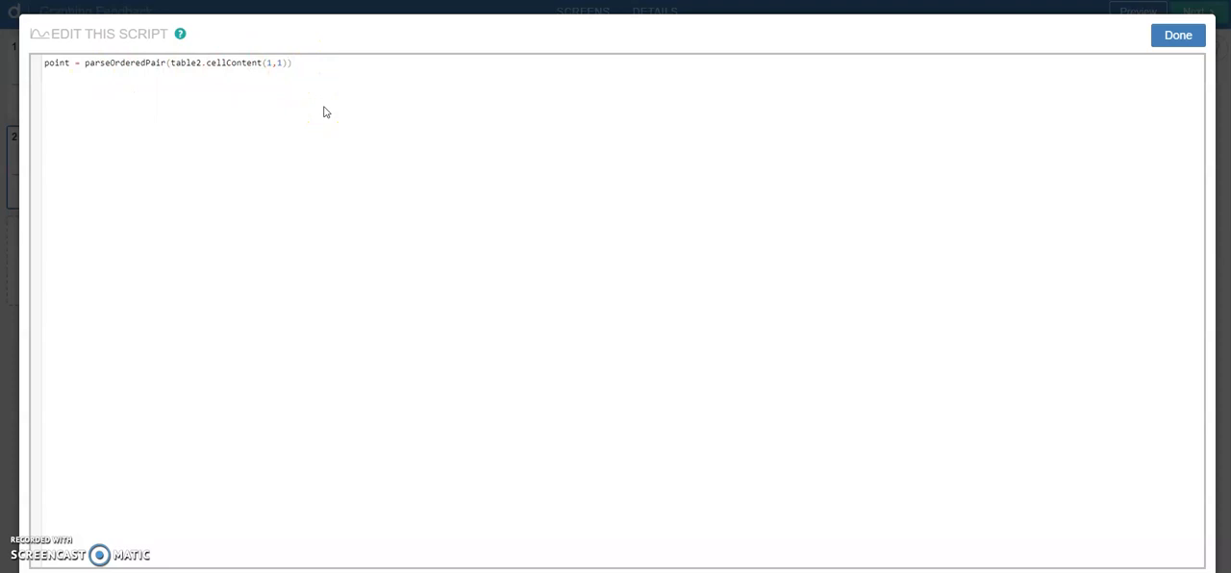
Step: Add number("x_1"): numericValue(point.x) to the graph script
left_click(293, 63)
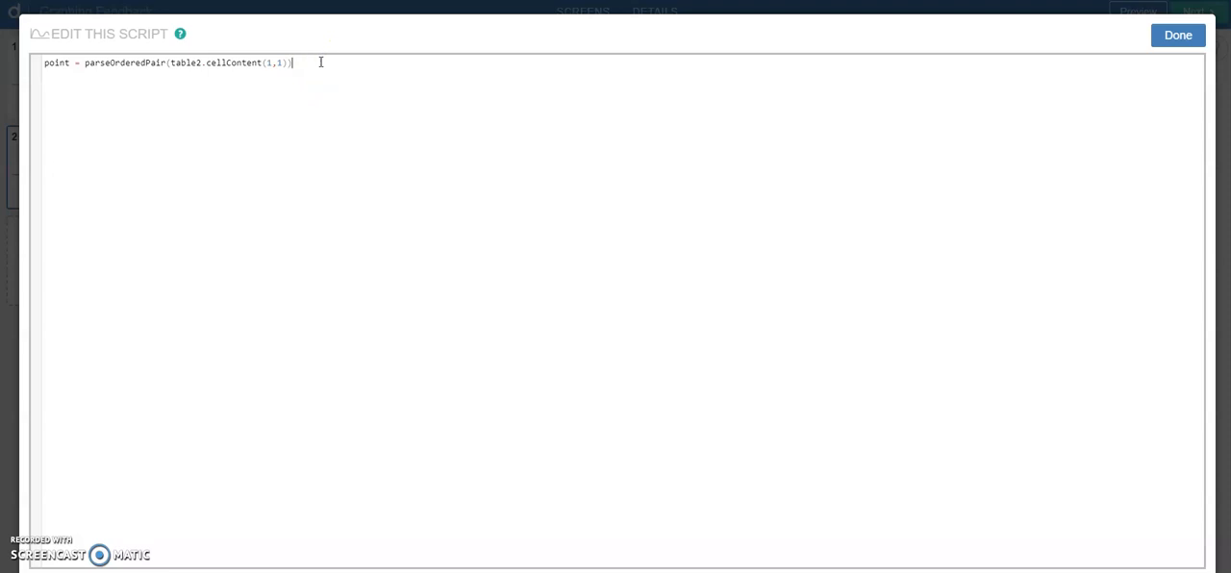
type("number(\"x\");")
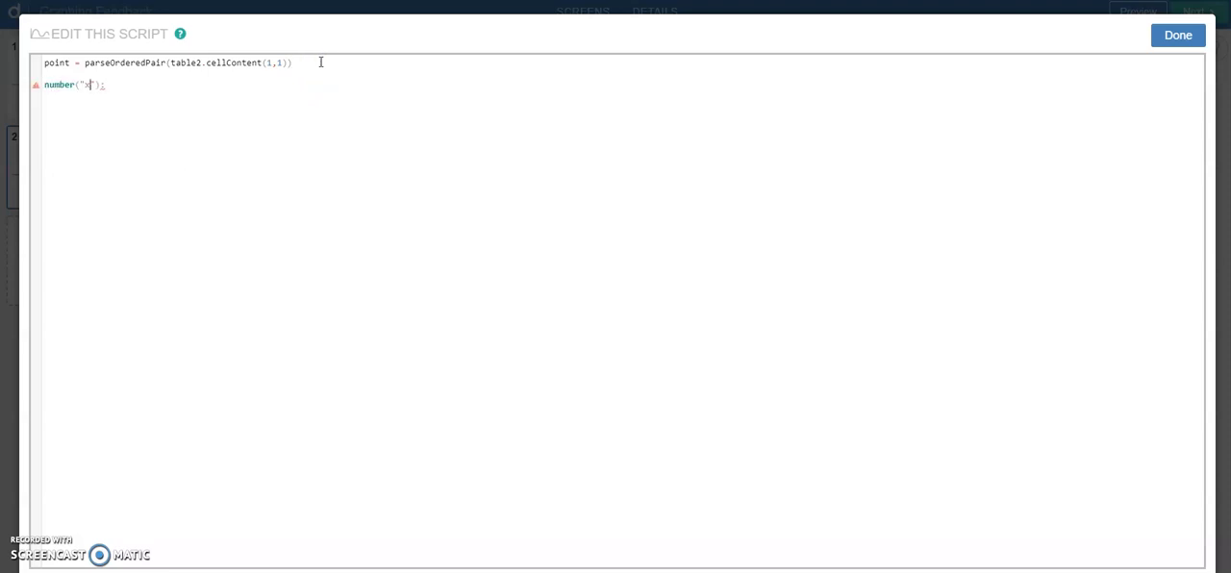
type("_1")
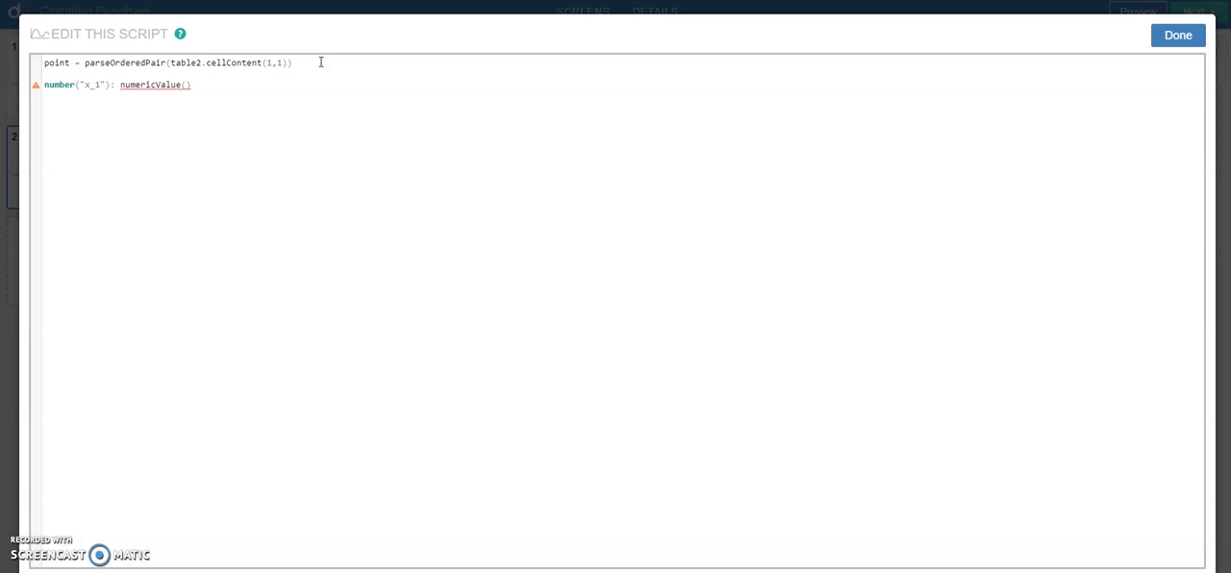
type("point.")
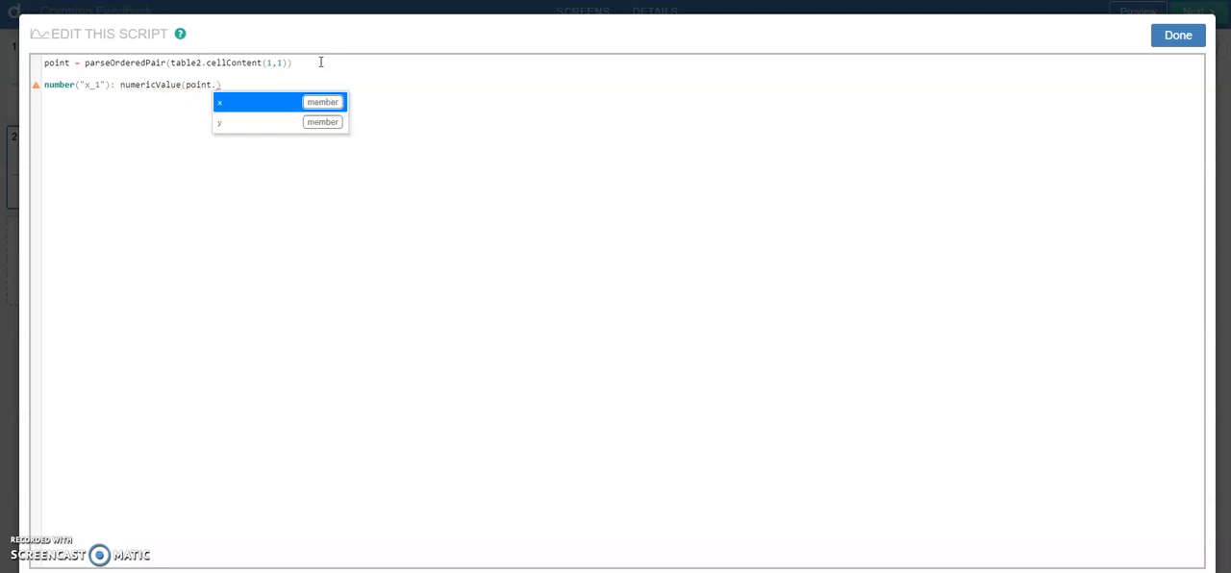
left_click(219, 102)
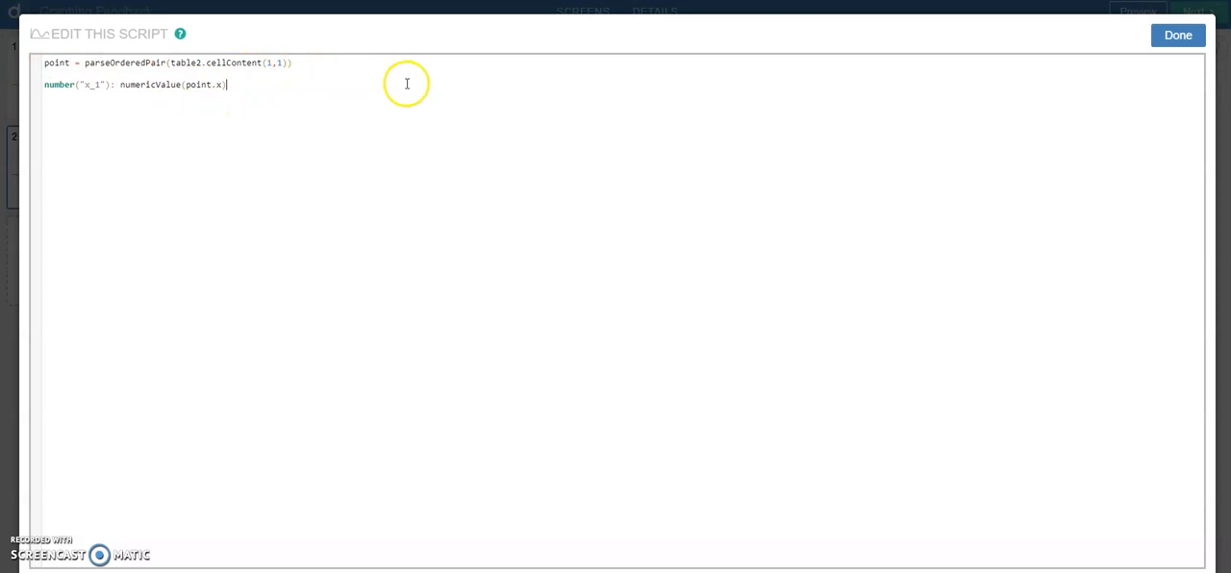
mouse_move(257, 103)
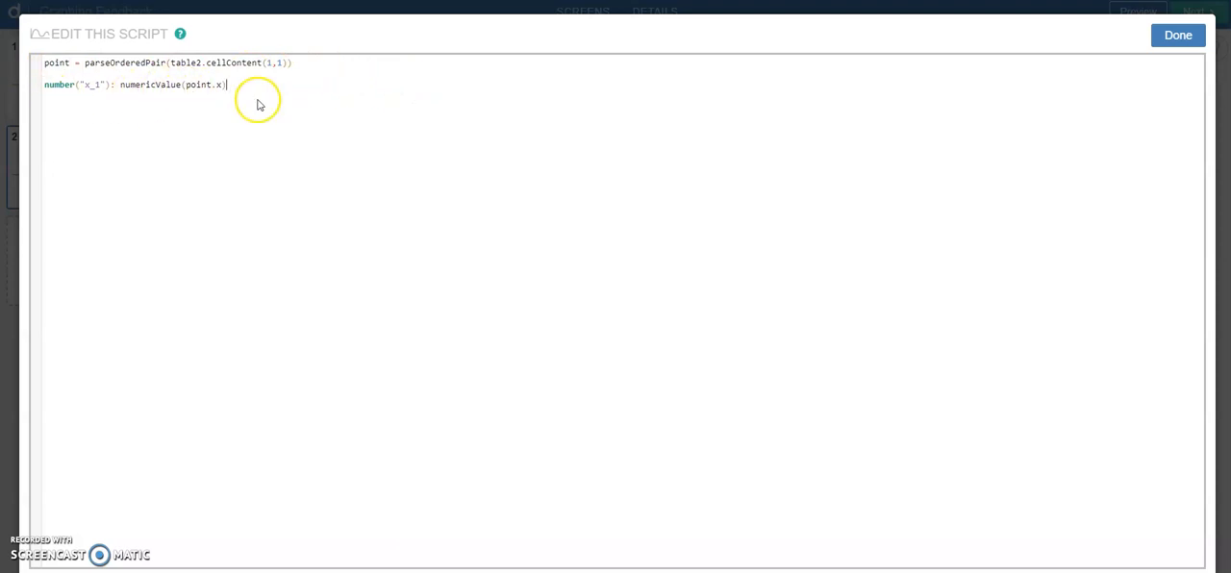
Step: Add number("y_1"): numericValue(point.y) and save the finished script
type("number(\"y_1\"):")
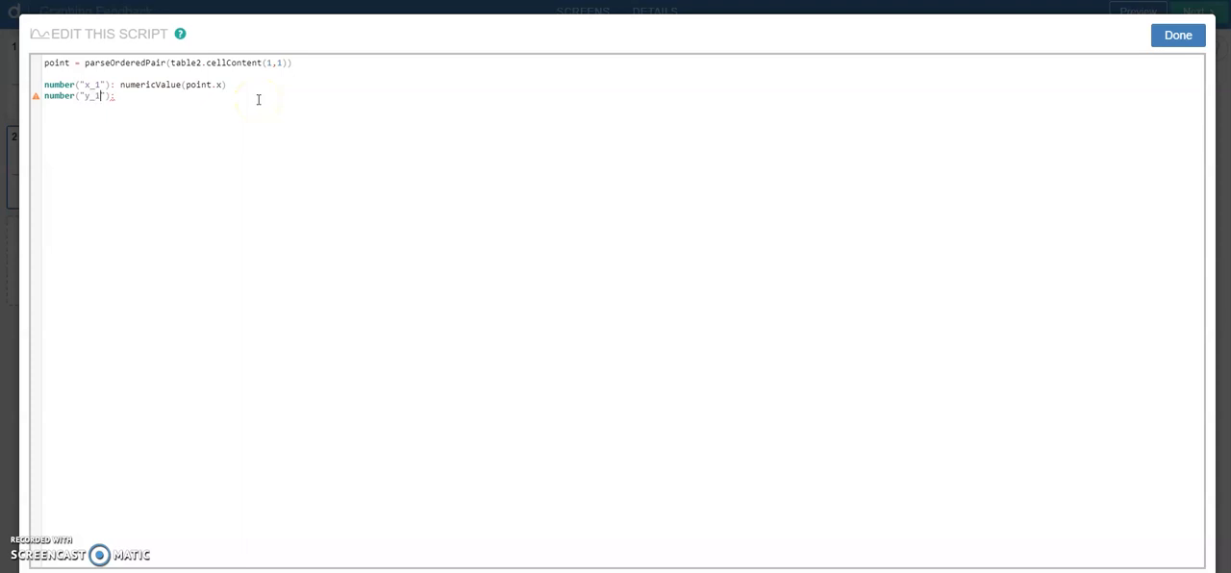
type("numericValue(point")
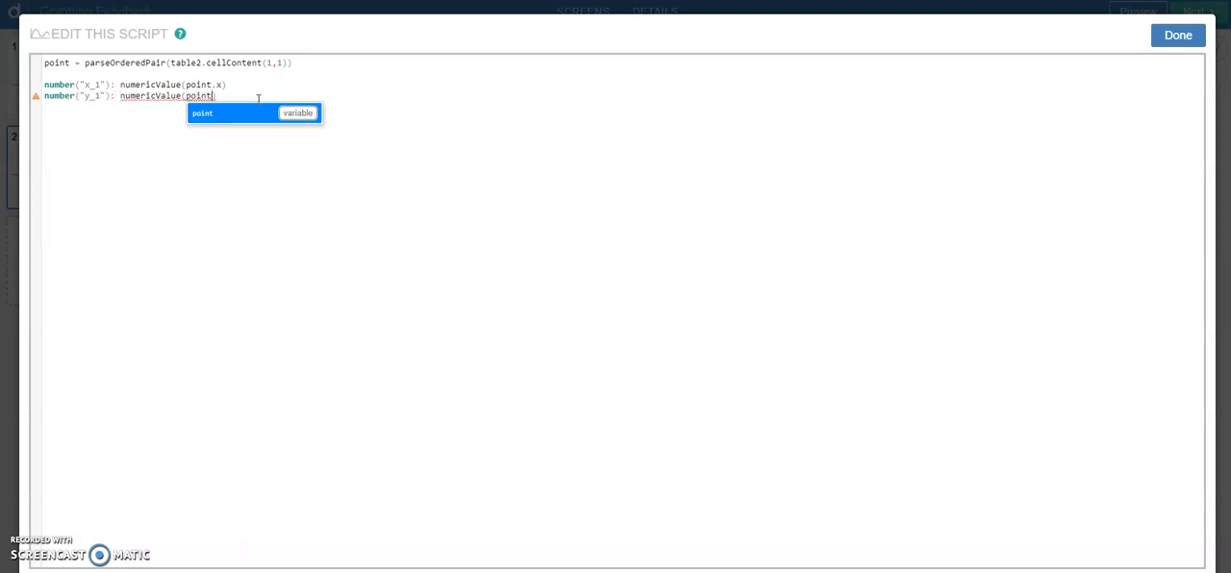
type(".y)")
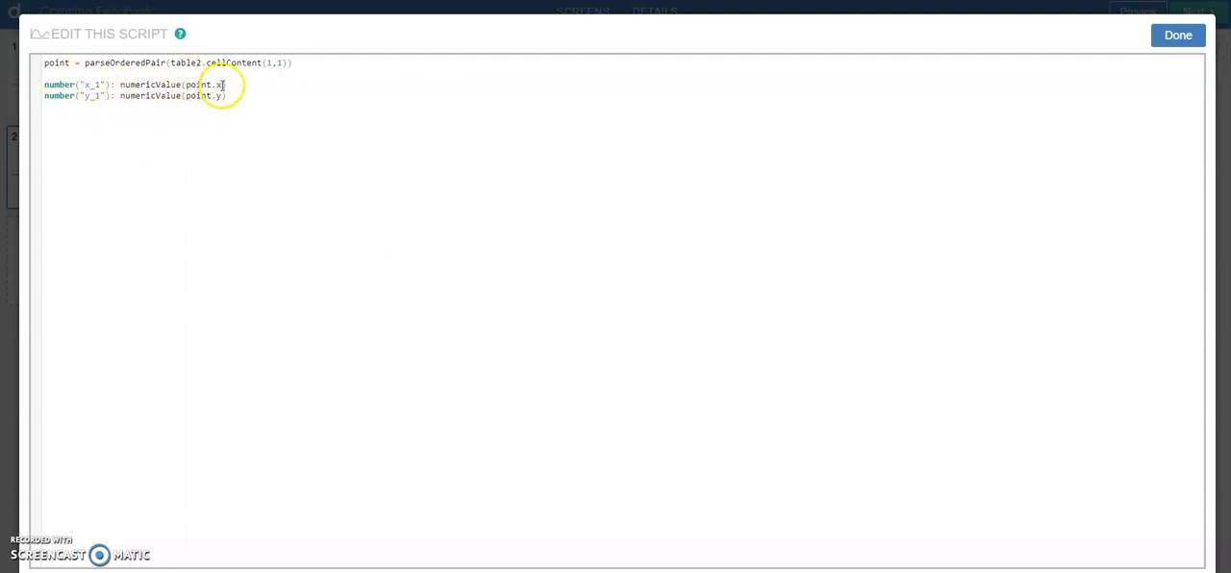
left_click(1177, 35)
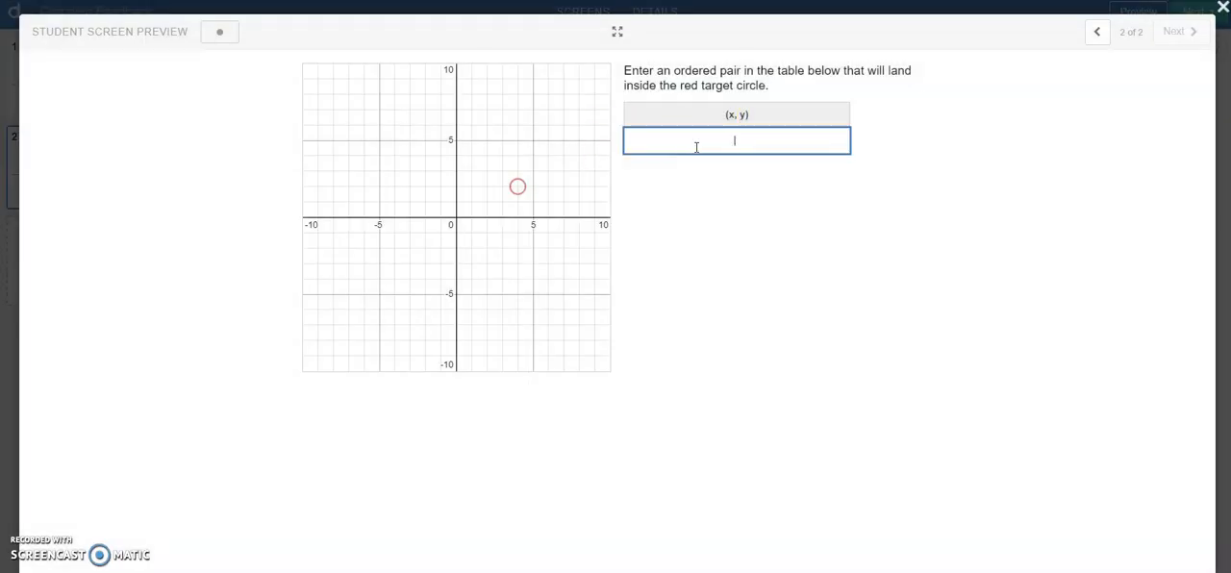
Step: Enter (4,2) in screen 2's table in the student preview
type("(4,2)")
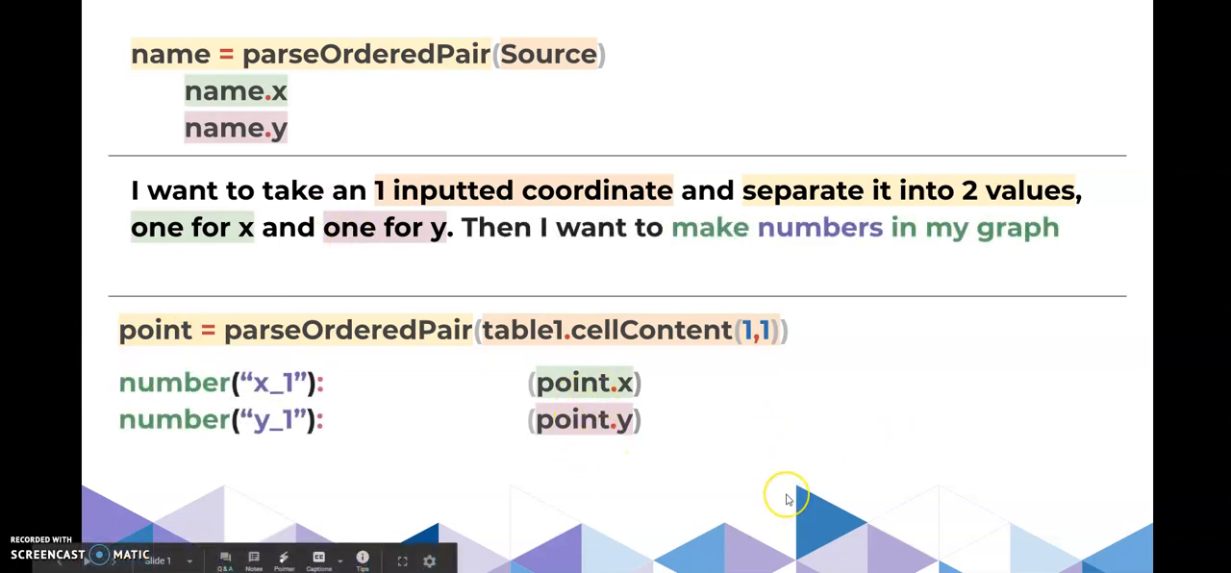
mouse_move(392, 505)
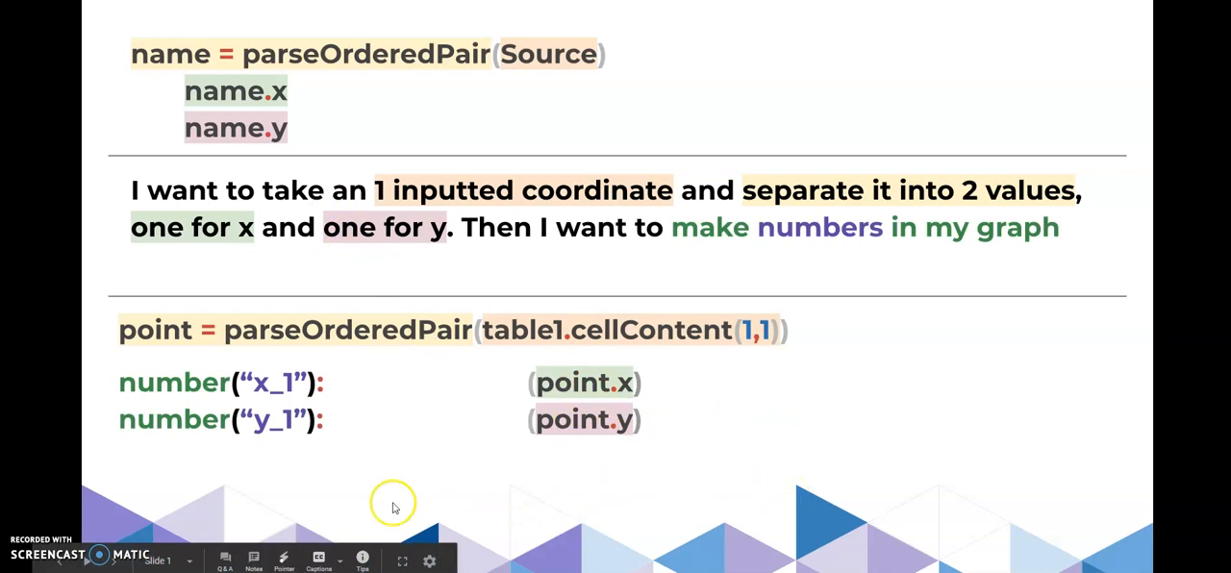